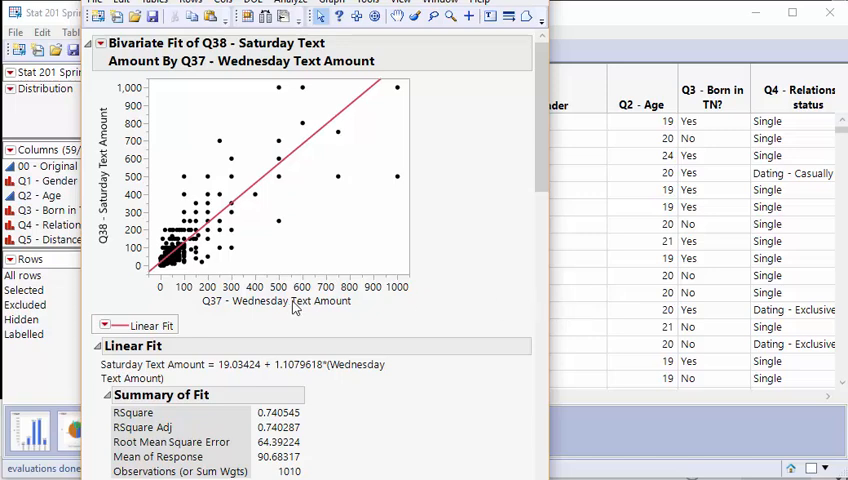
mouse_move(376, 184)
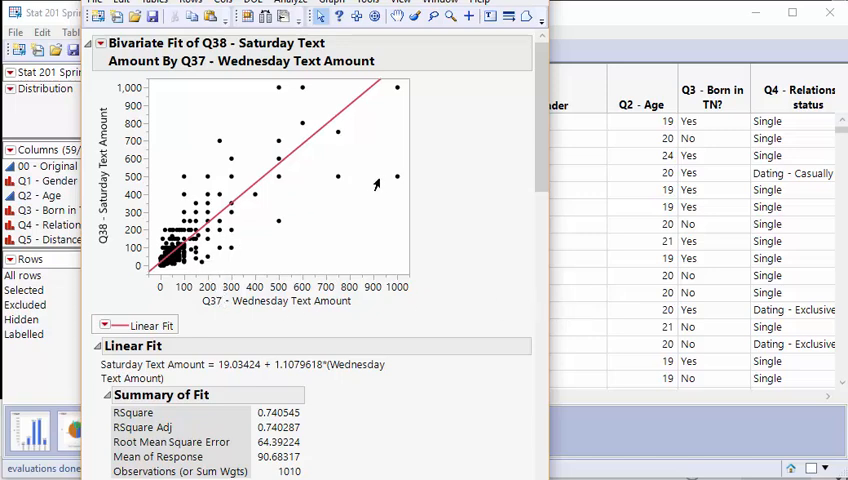
mouse_move(396, 184)
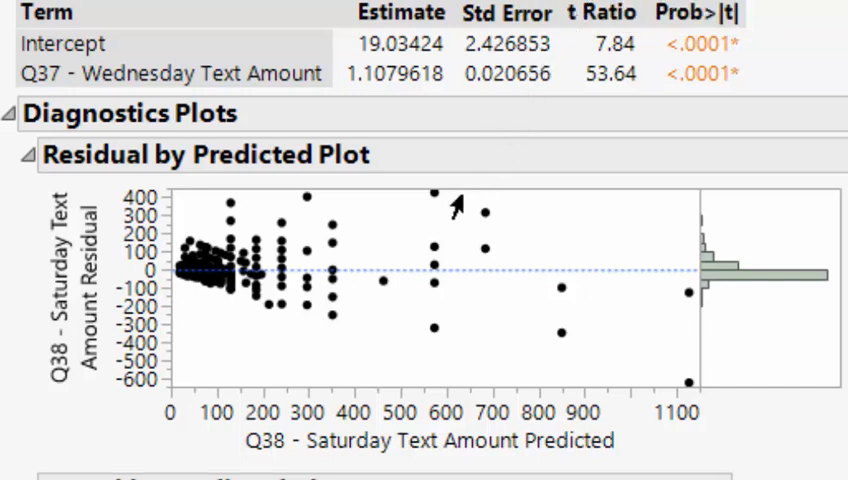
mouse_move(452, 204)
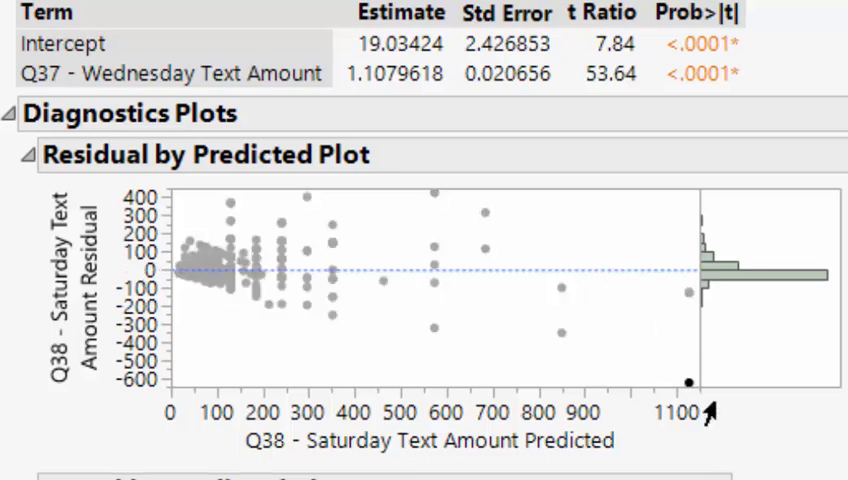
- Pin the data label for row 612, the point at Wednesday 500 and Saturday 250
scroll("down", 3)
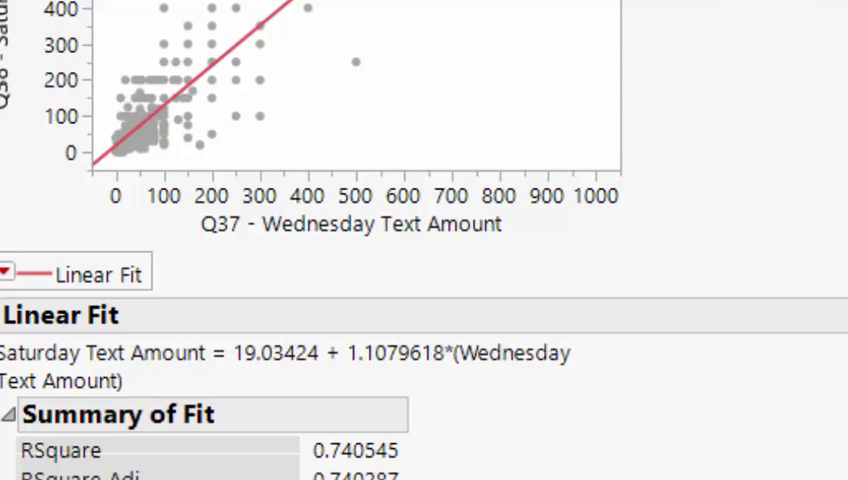
scroll("down", 3)
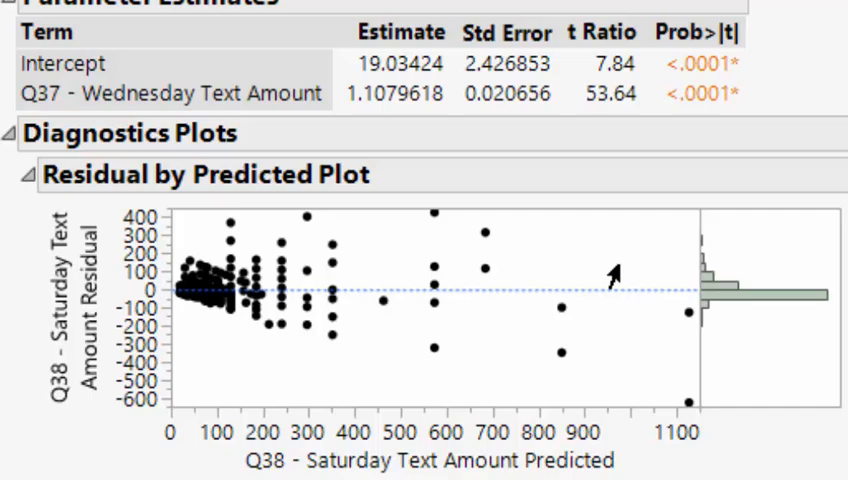
scroll("up", 3)
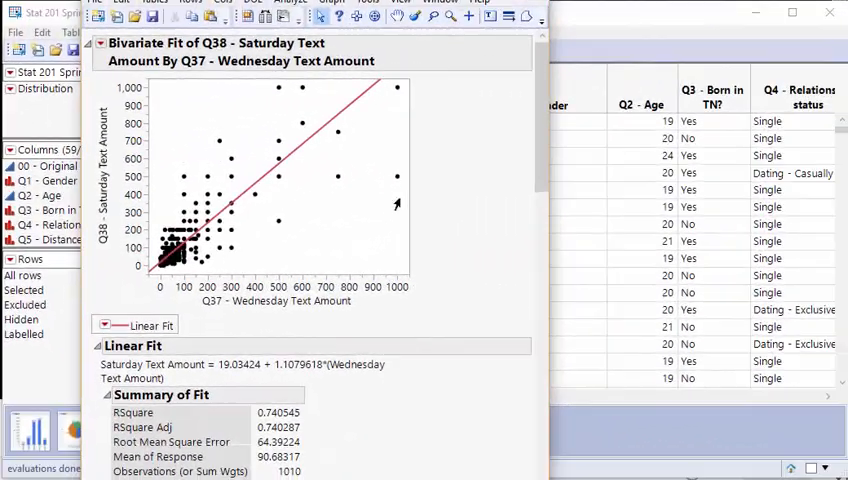
mouse_move(356, 138)
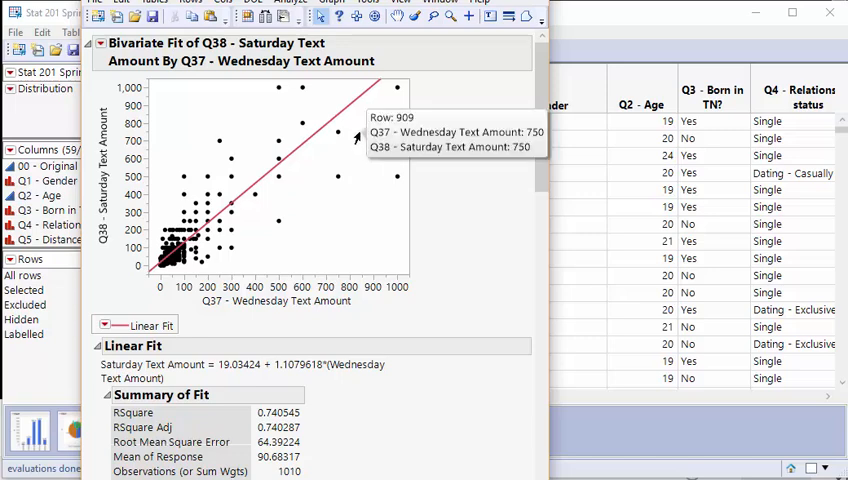
mouse_move(338, 136)
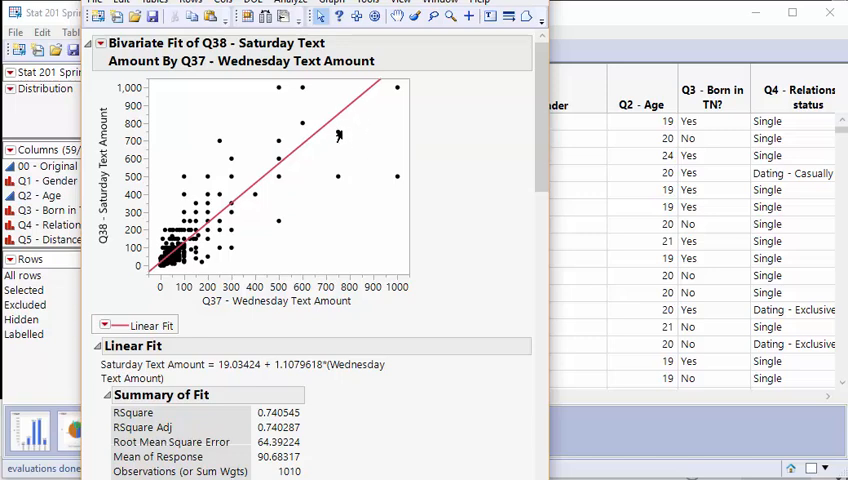
mouse_move(312, 196)
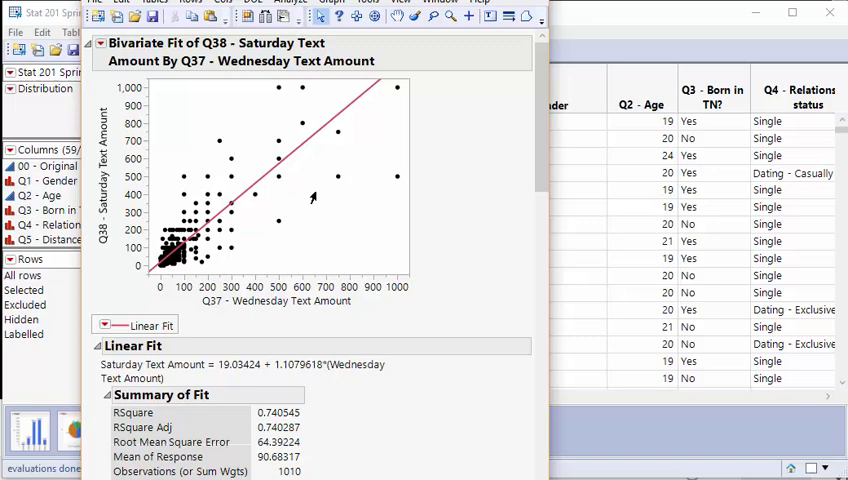
mouse_move(304, 128)
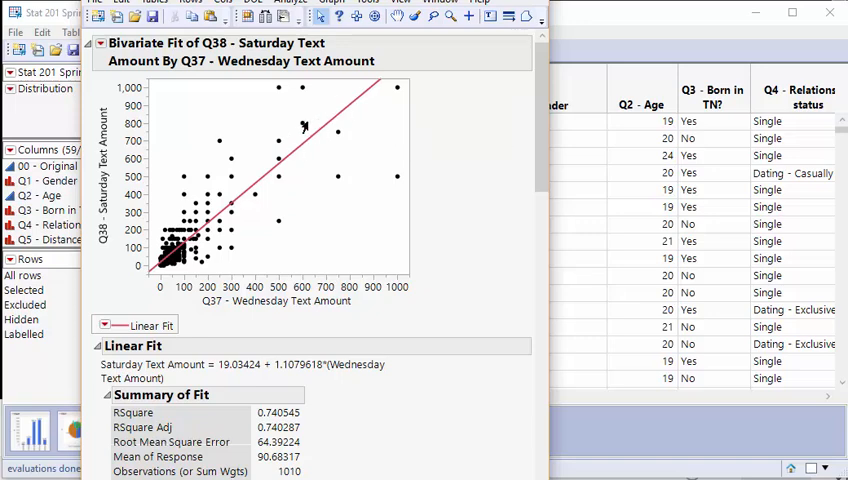
mouse_move(324, 188)
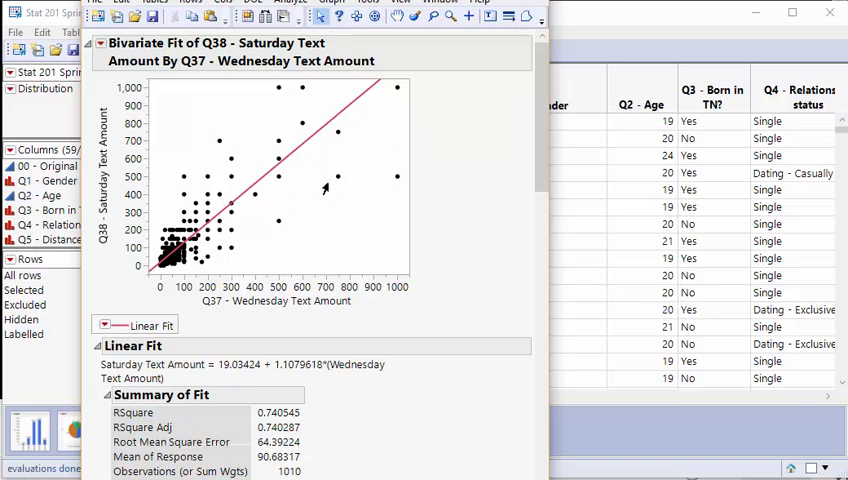
mouse_move(328, 216)
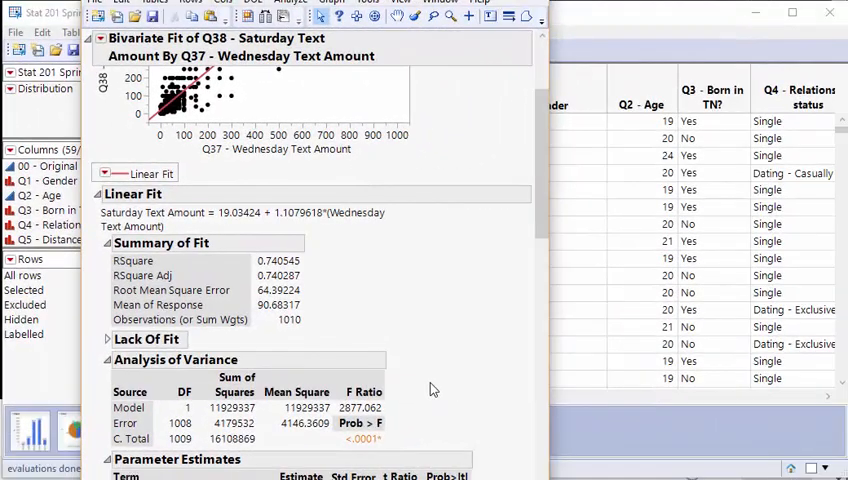
mouse_move(212, 214)
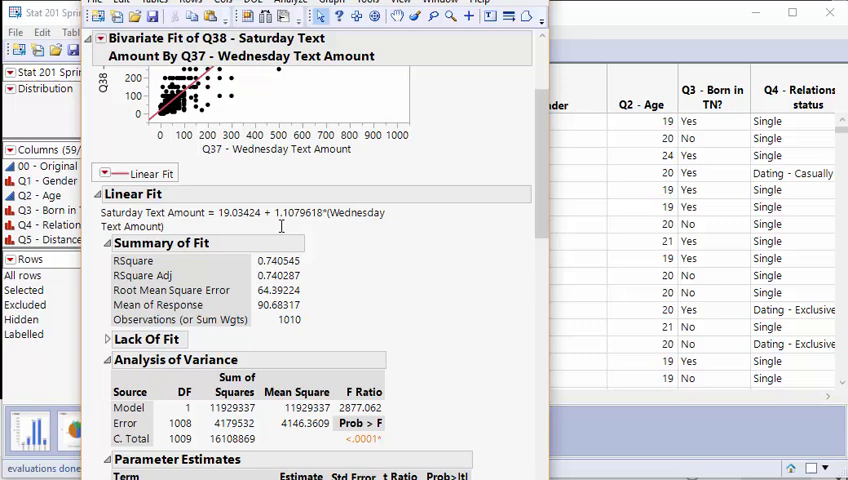
mouse_move(298, 224)
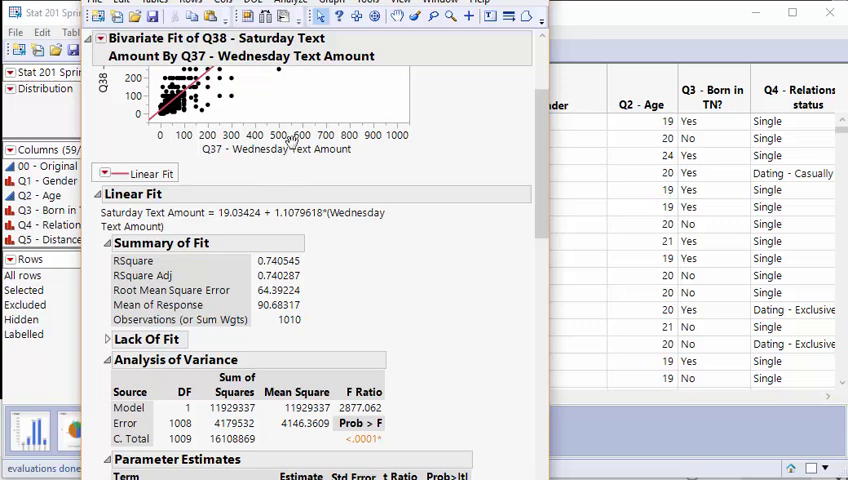
scroll("down", 3)
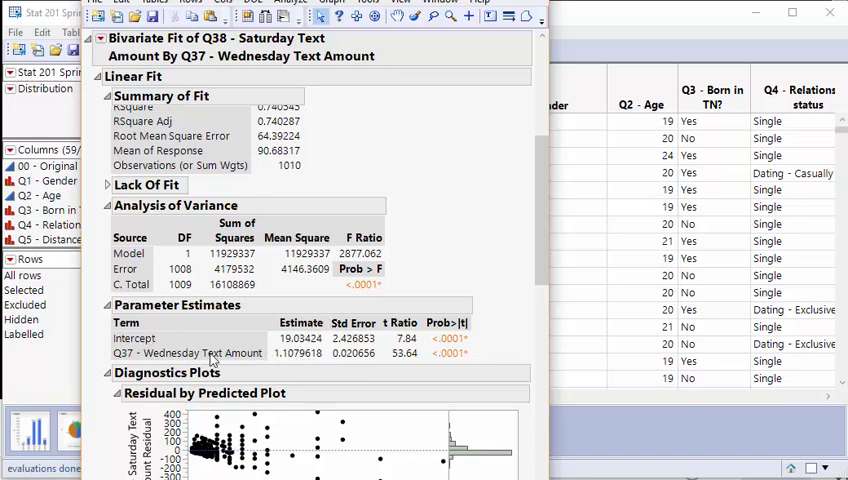
mouse_move(278, 340)
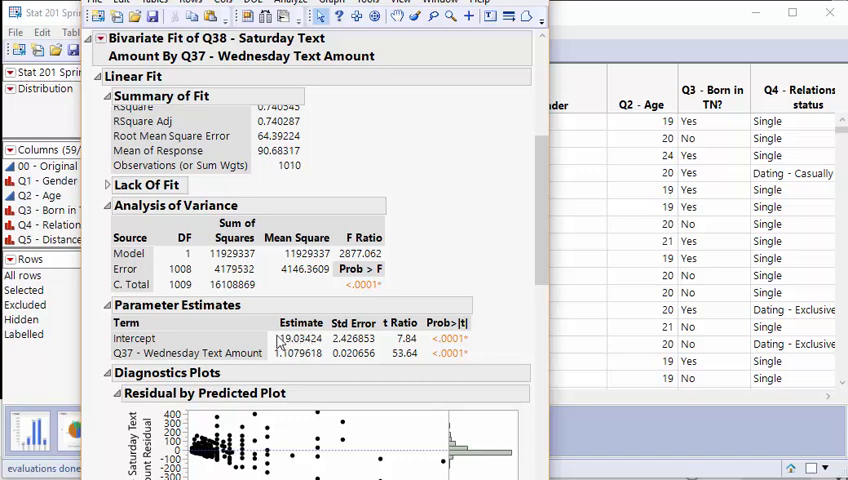
mouse_move(284, 344)
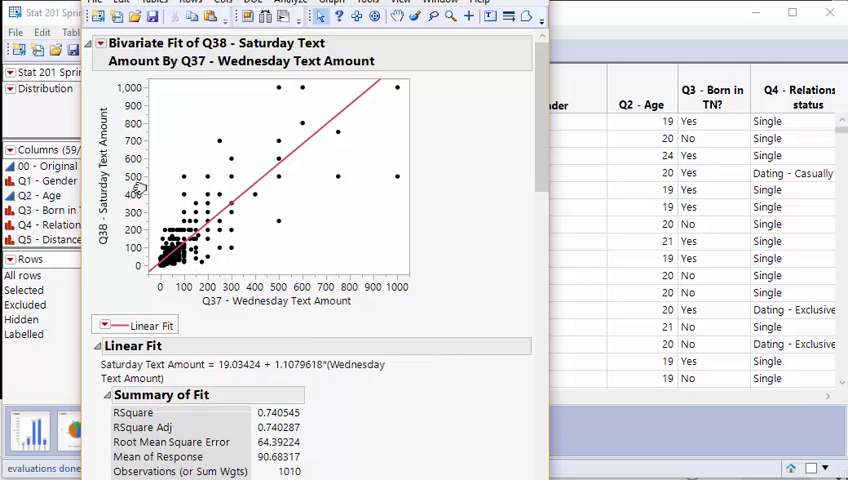
scroll("down", 3)
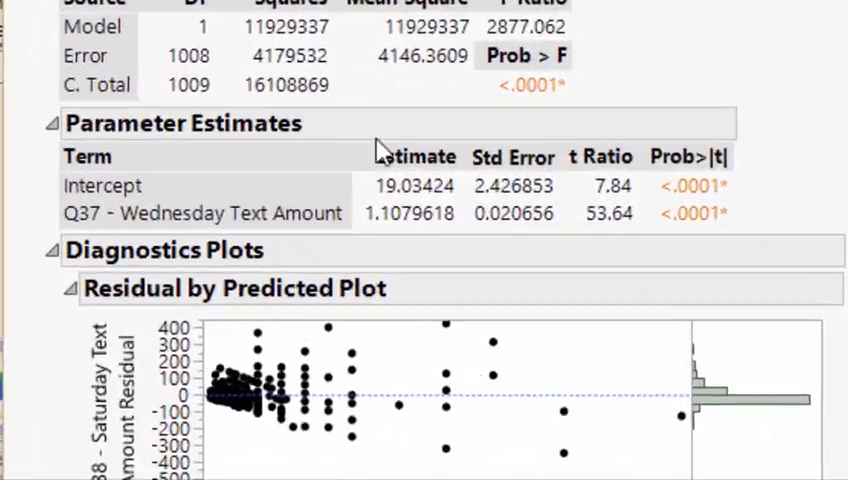
scroll("down", 3)
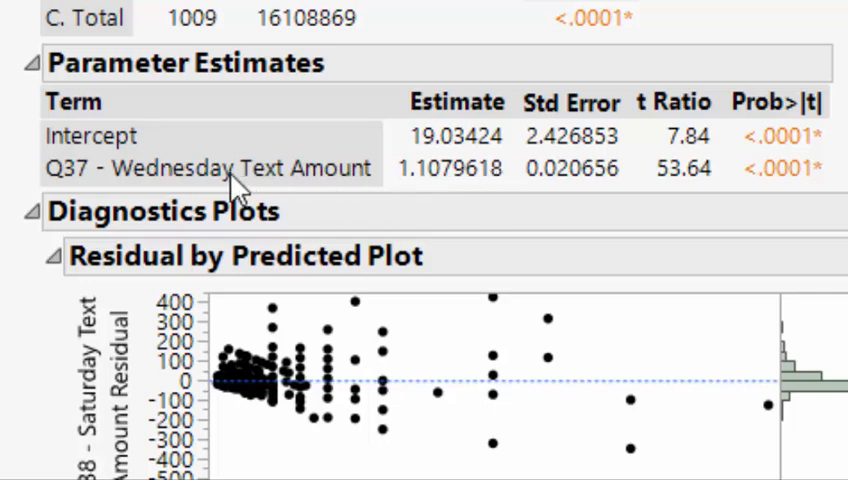
mouse_move(340, 176)
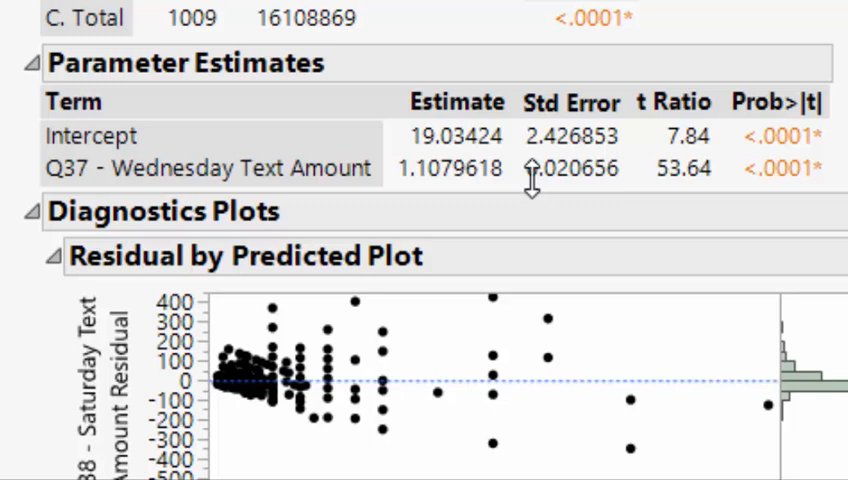
scroll("up", 3)
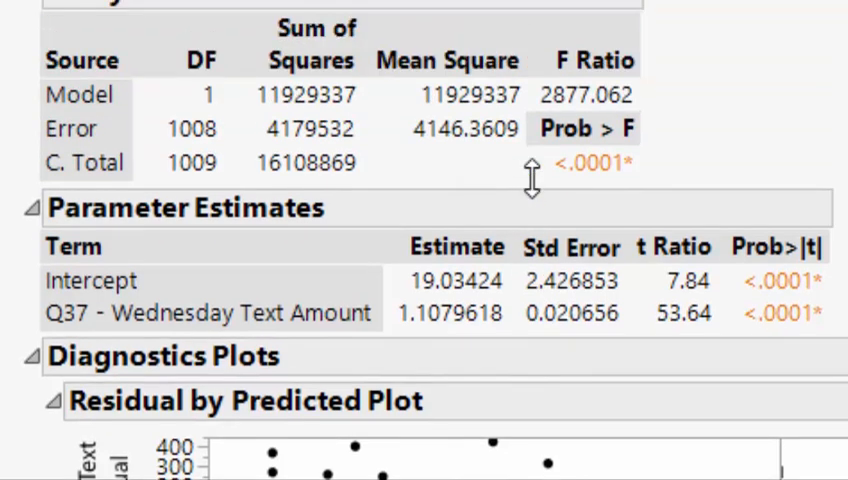
mouse_move(770, 336)
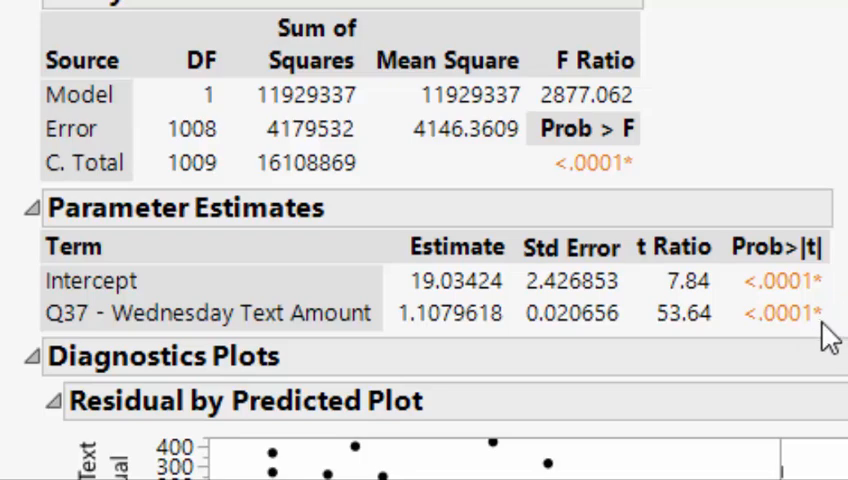
scroll("down", 3)
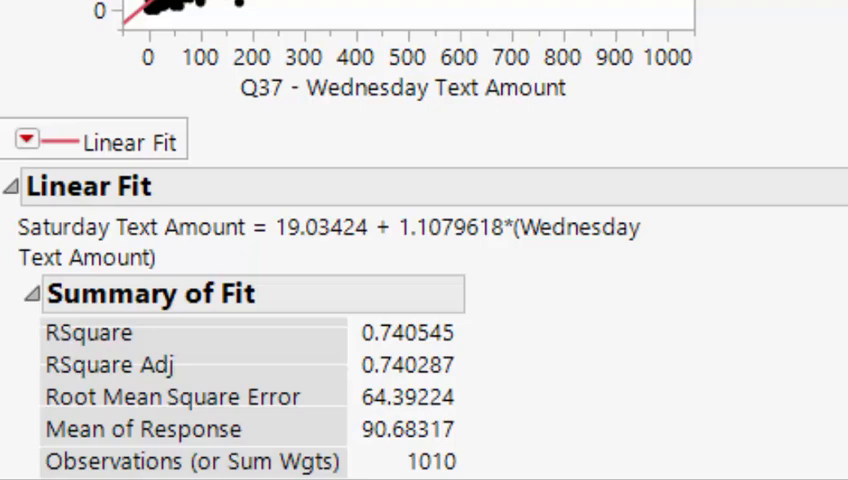
scroll("down", 3)
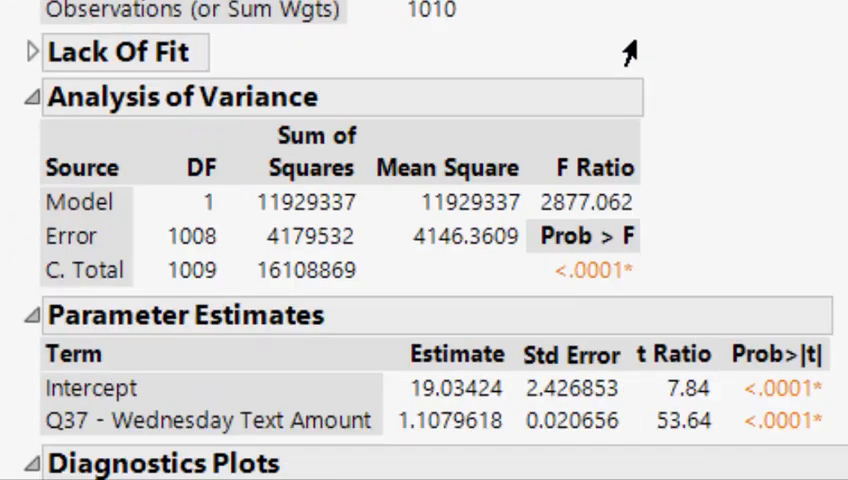
scroll("down", 3)
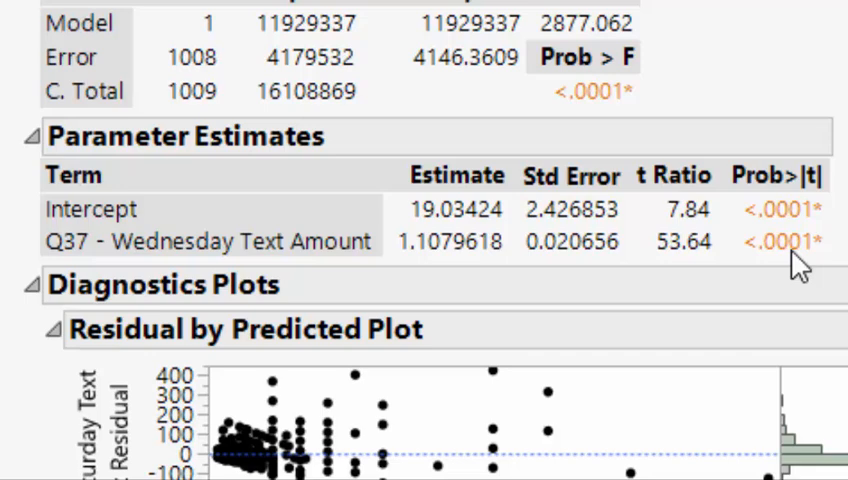
scroll("up", 3)
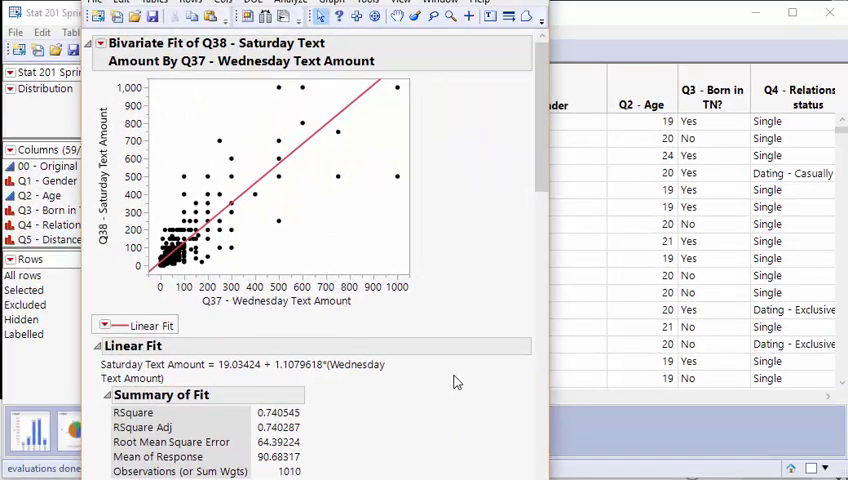
mouse_move(452, 382)
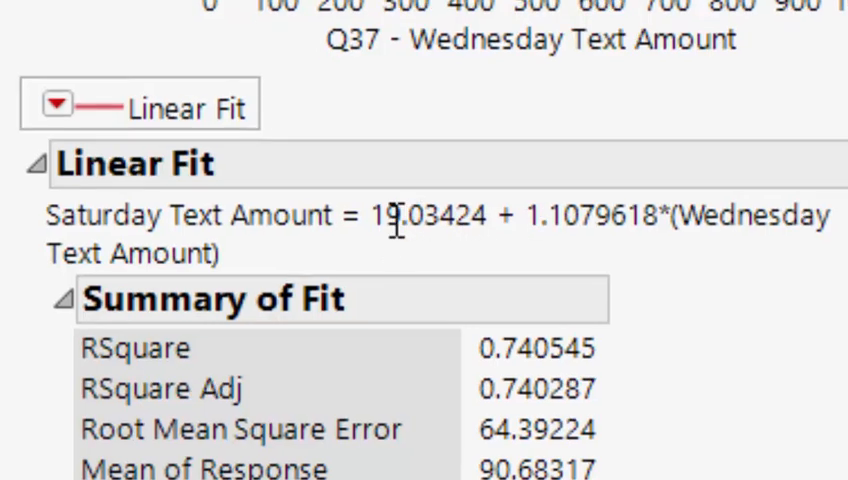
mouse_move(254, 216)
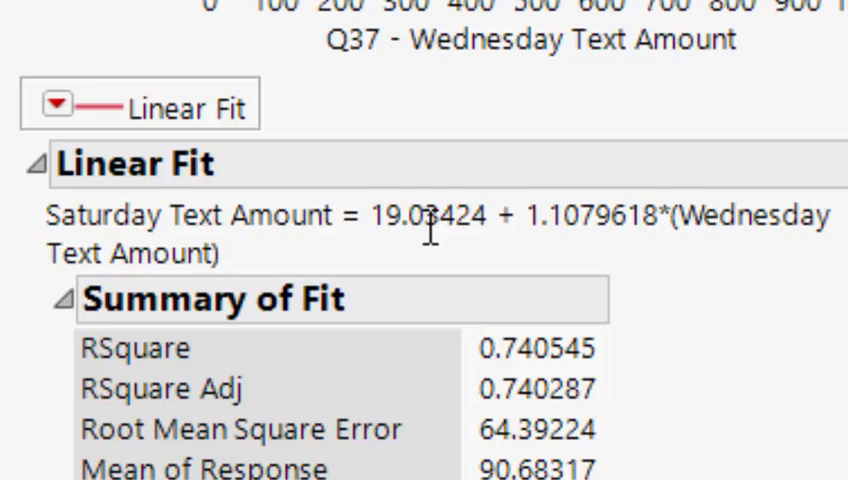
mouse_move(572, 246)
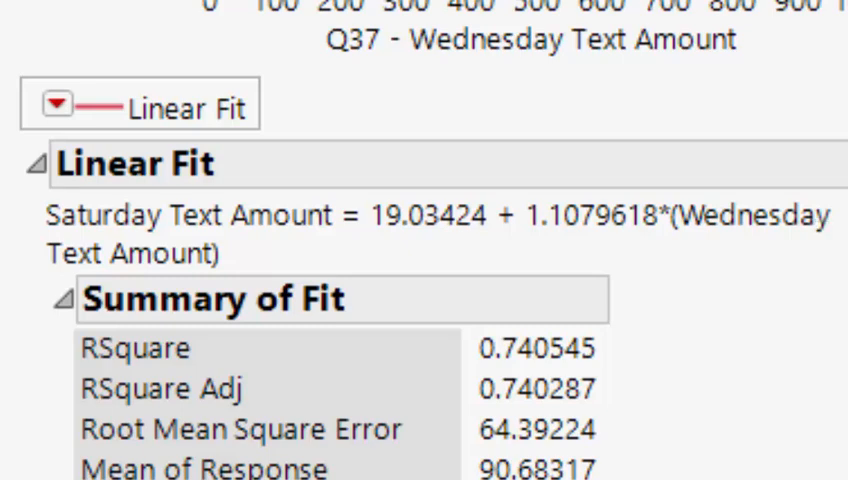
scroll("down", 3)
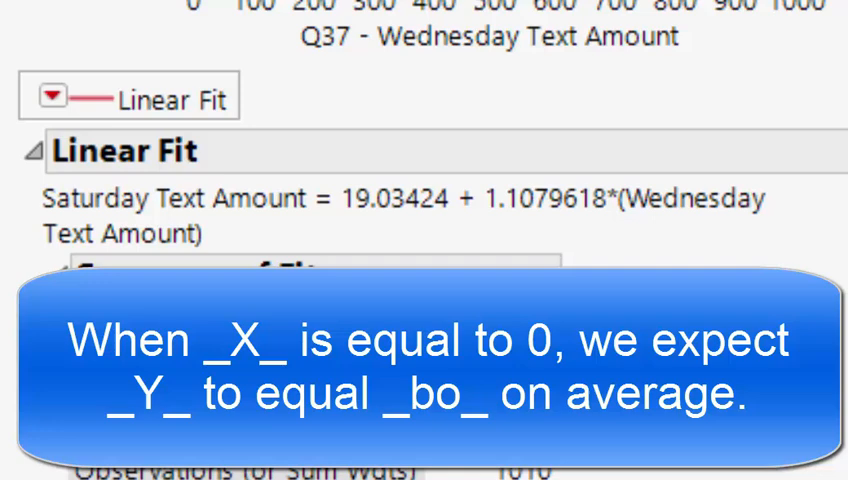
mouse_move(348, 190)
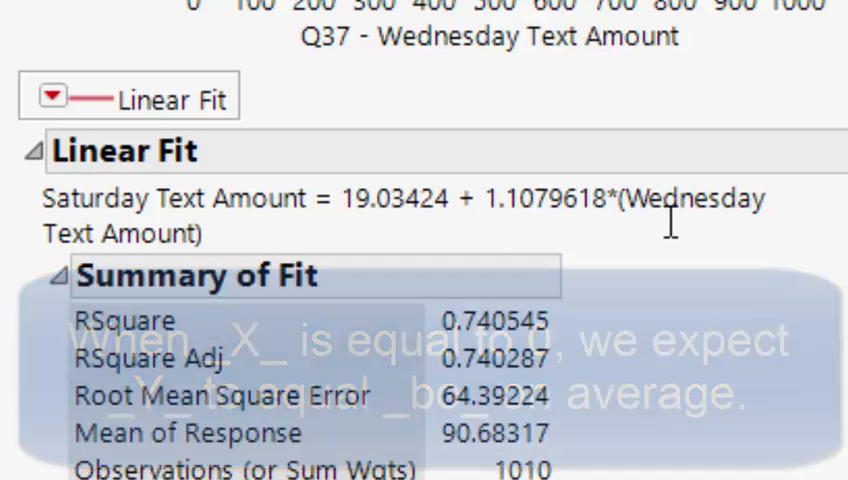
mouse_move(664, 270)
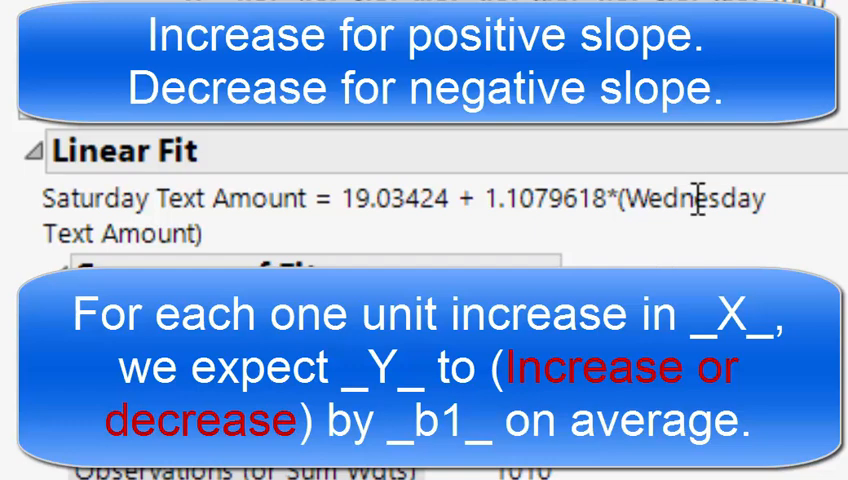
mouse_move(472, 176)
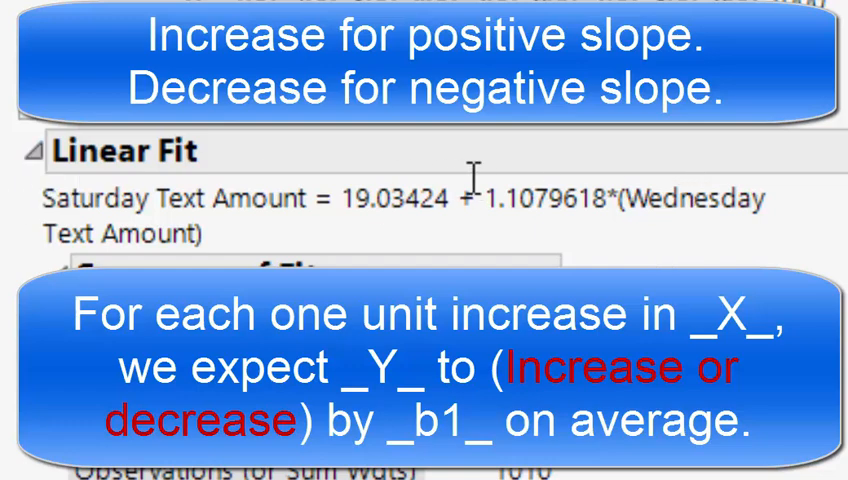
mouse_move(740, 224)
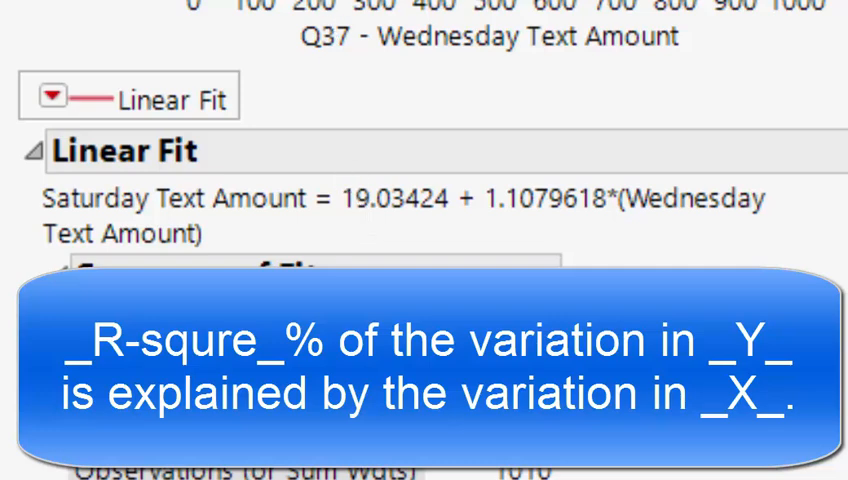
mouse_move(488, 102)
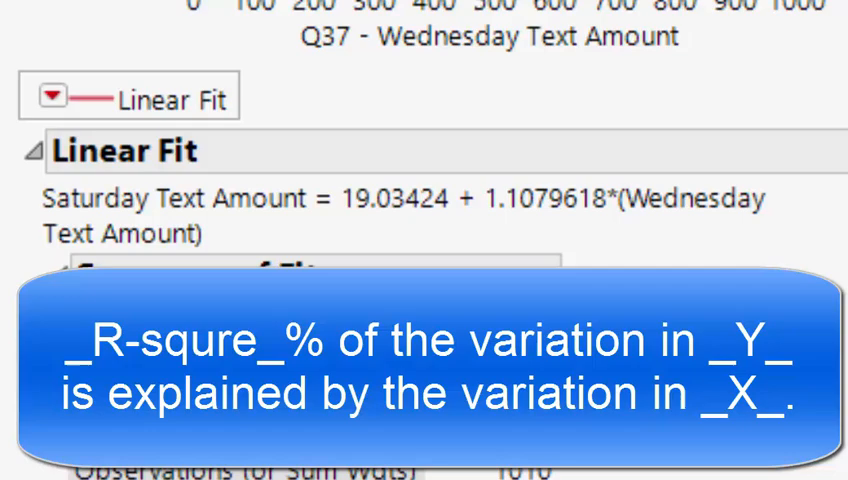
scroll("up", 3)
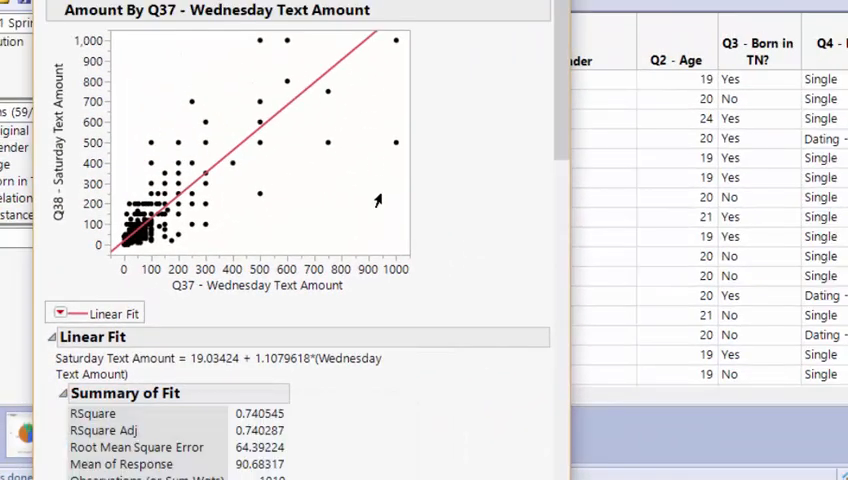
mouse_move(244, 424)
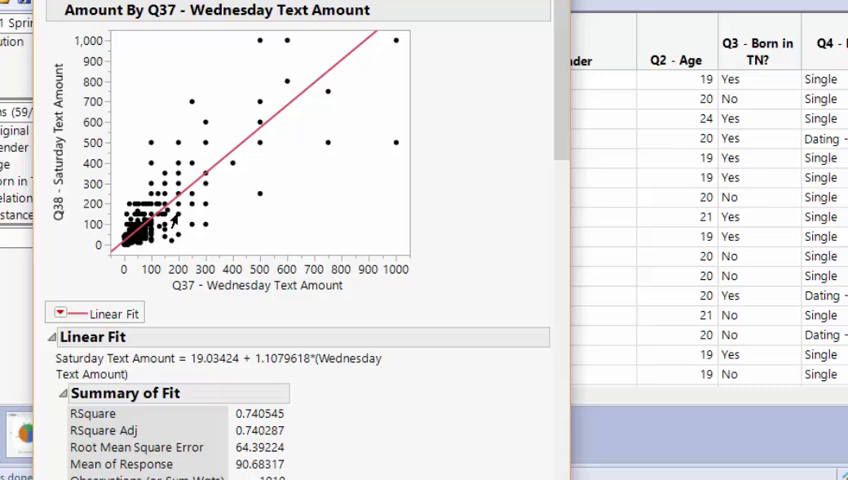
mouse_move(236, 354)
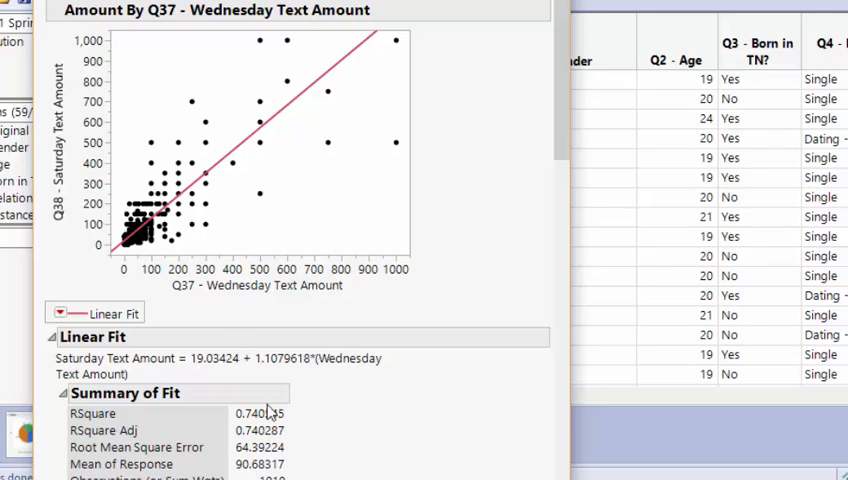
mouse_move(278, 420)
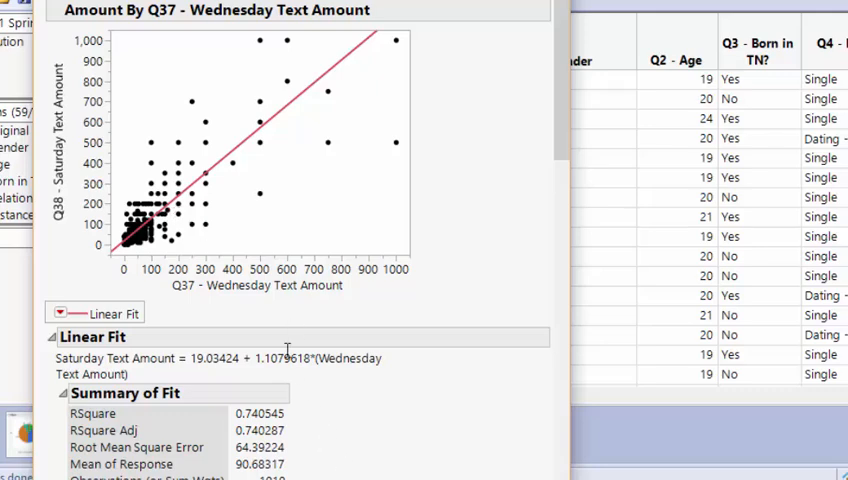
mouse_move(272, 324)
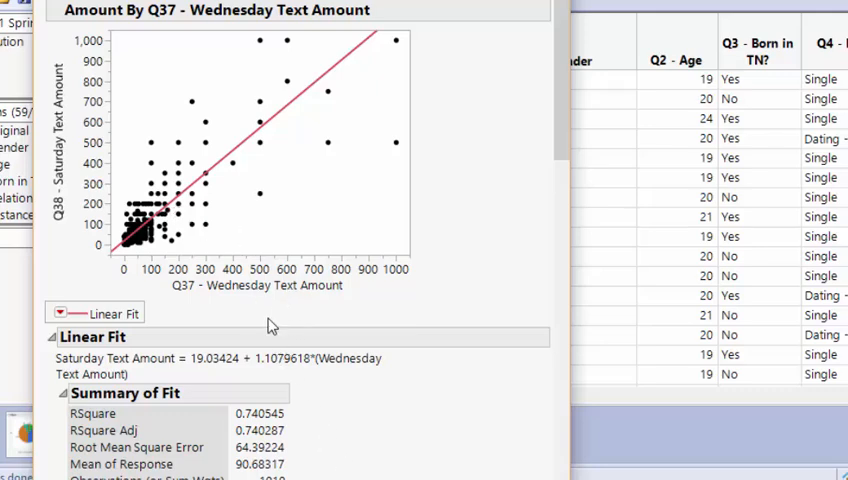
mouse_move(280, 364)
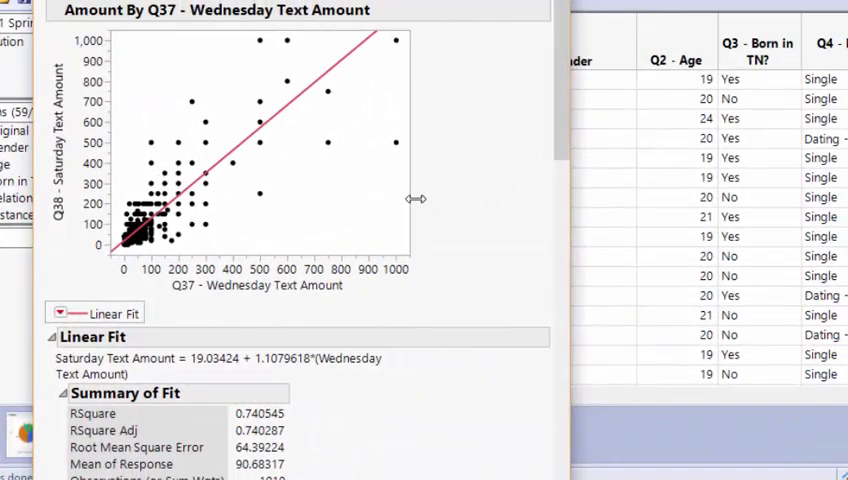
mouse_move(306, 188)
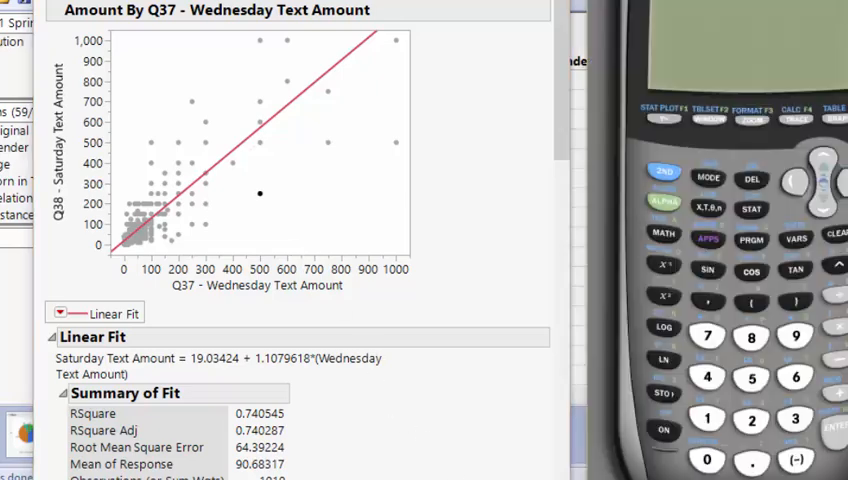
mouse_move(720, 292)
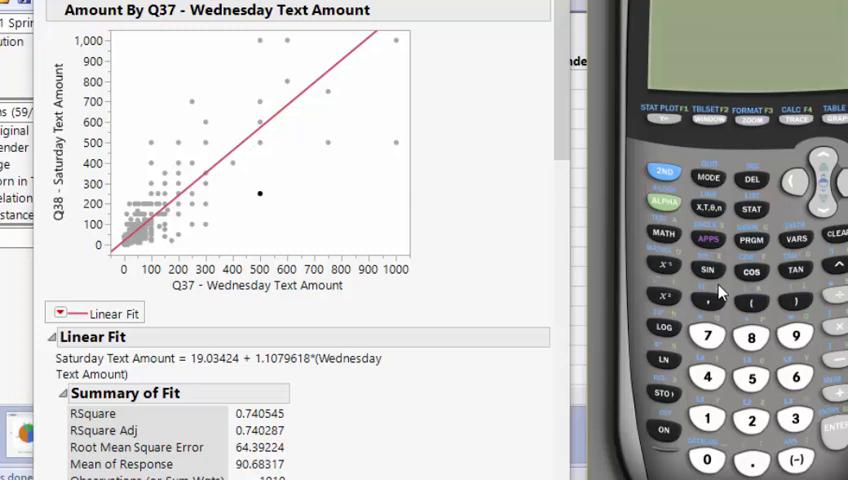
mouse_move(258, 144)
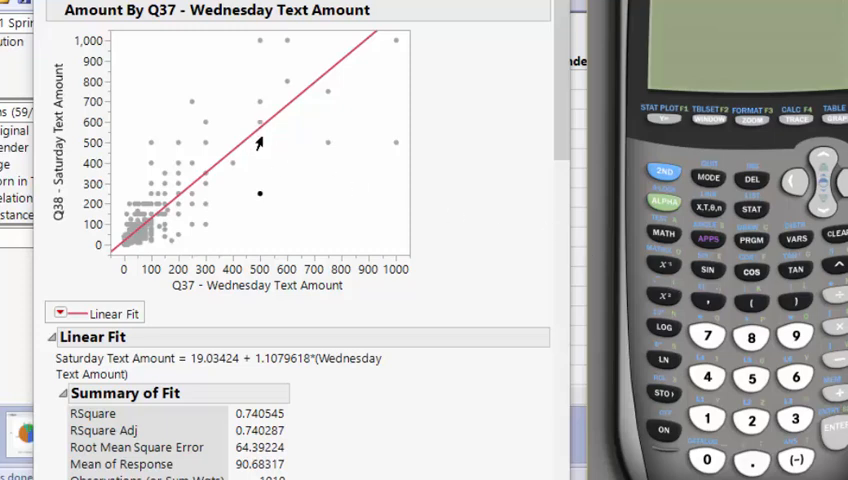
mouse_move(762, 282)
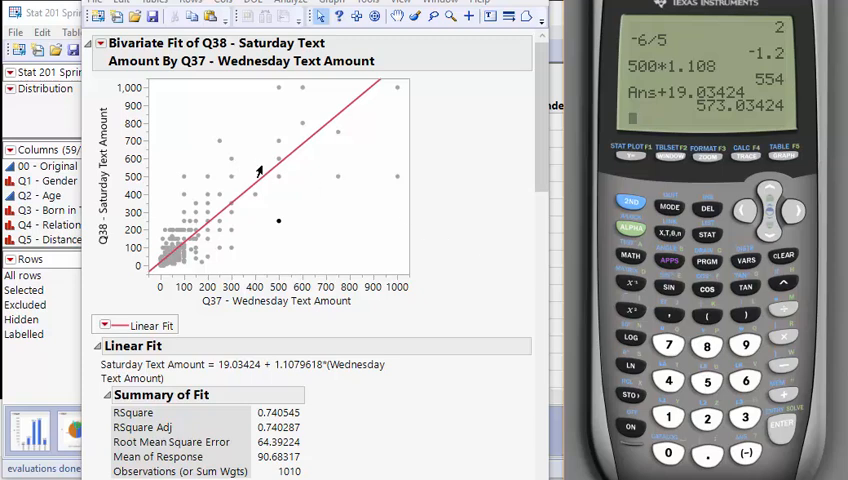
mouse_move(270, 172)
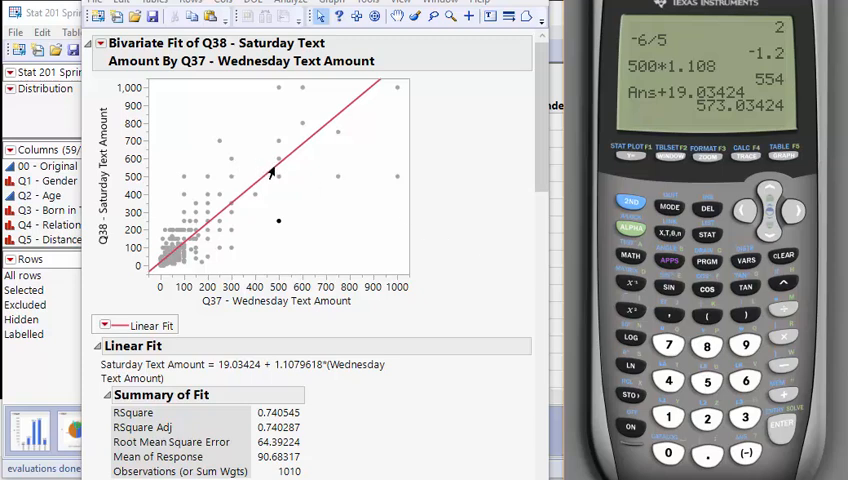
mouse_move(148, 166)
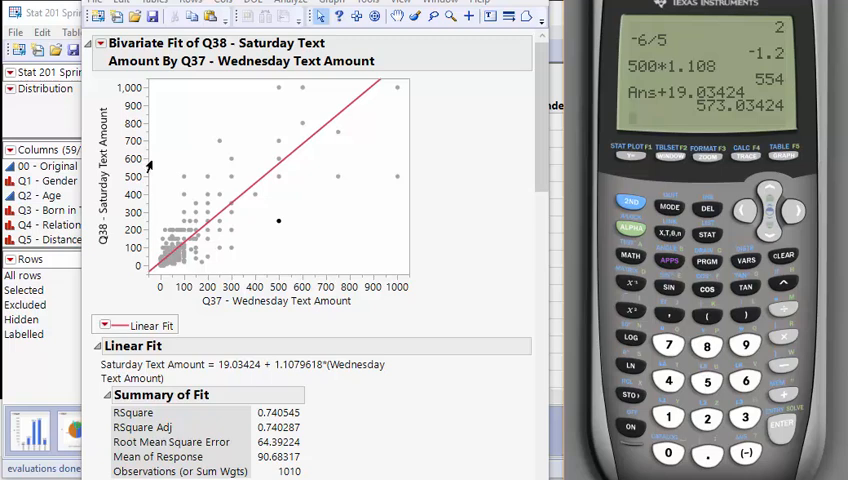
mouse_move(312, 172)
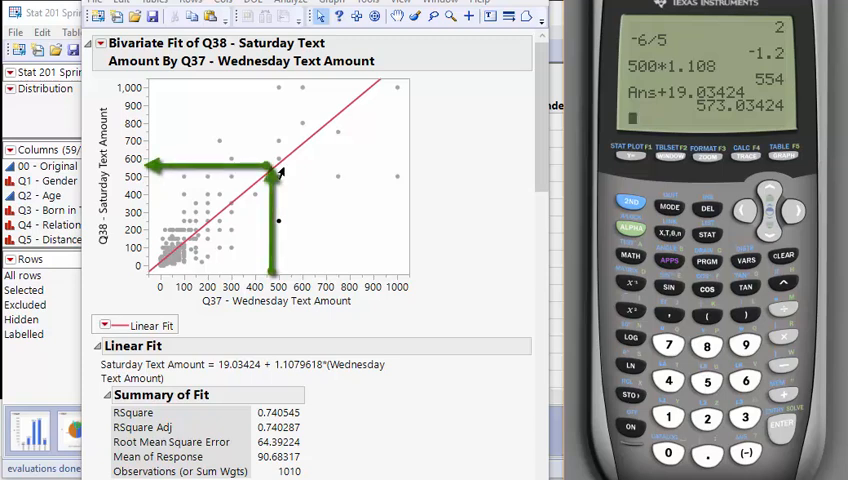
mouse_move(280, 172)
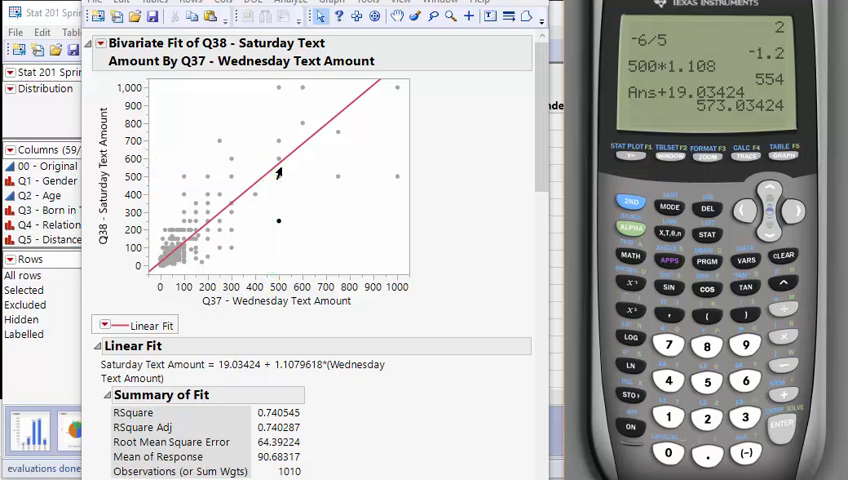
mouse_move(462, 244)
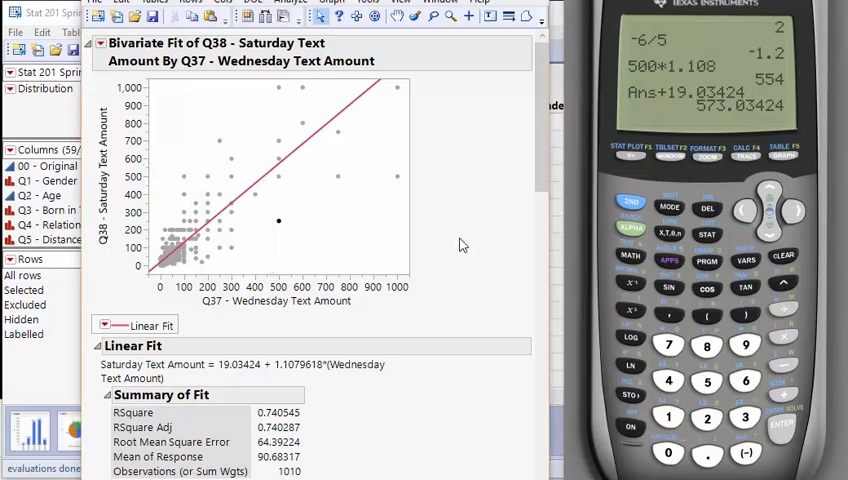
mouse_move(280, 224)
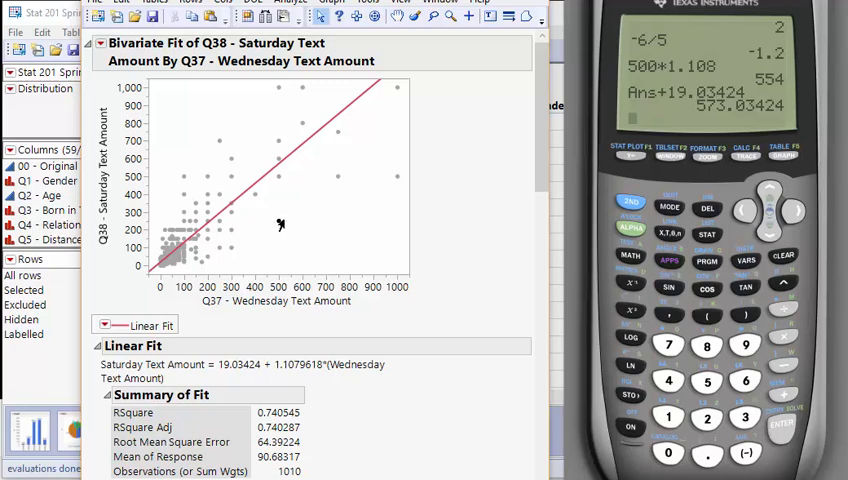
mouse_move(280, 226)
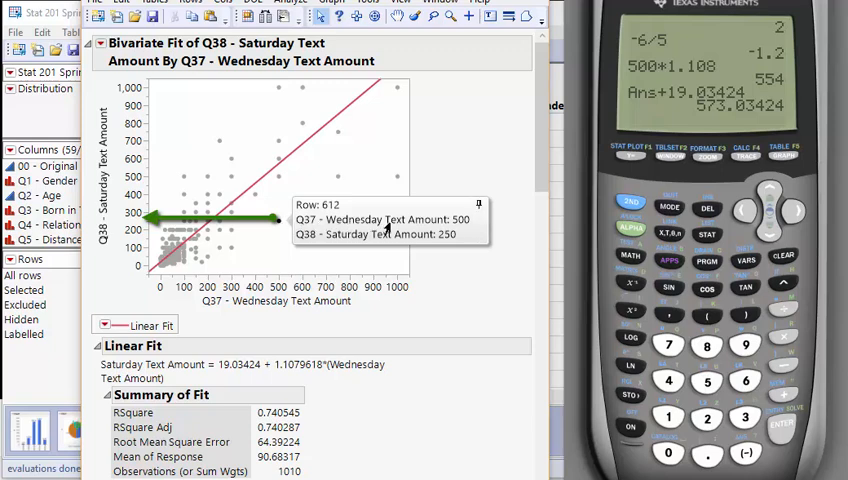
mouse_move(510, 270)
type("250")
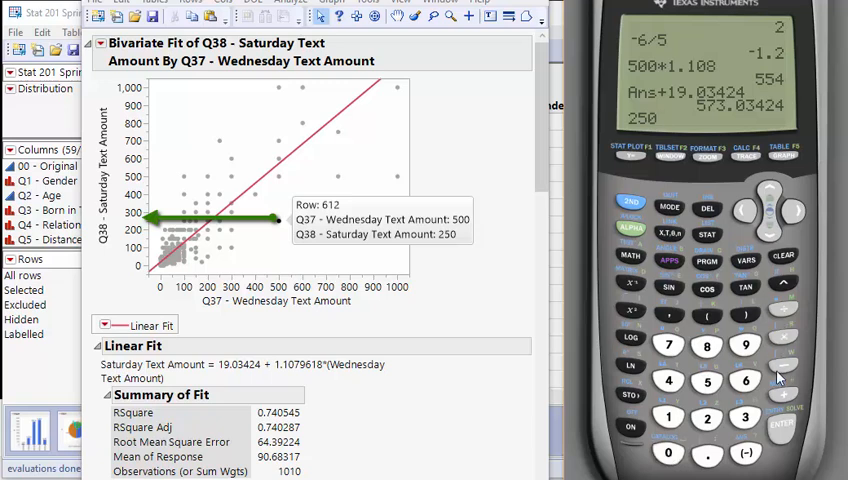
left_click(632, 202)
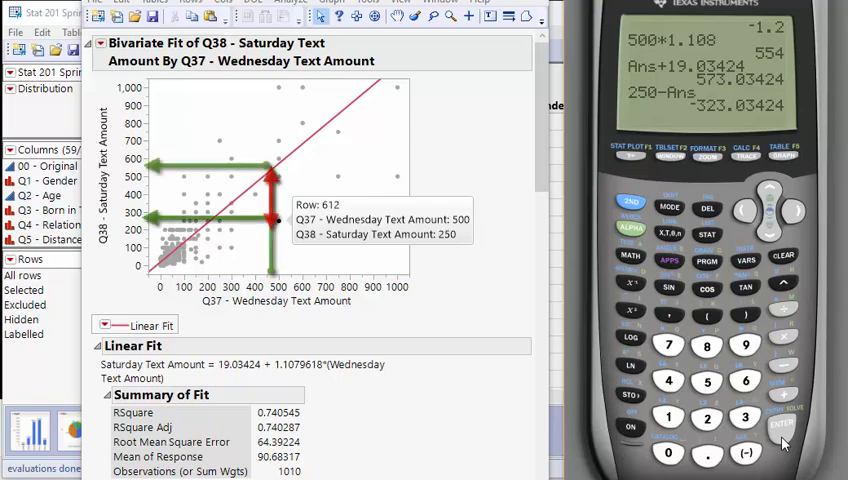
mouse_move(576, 152)
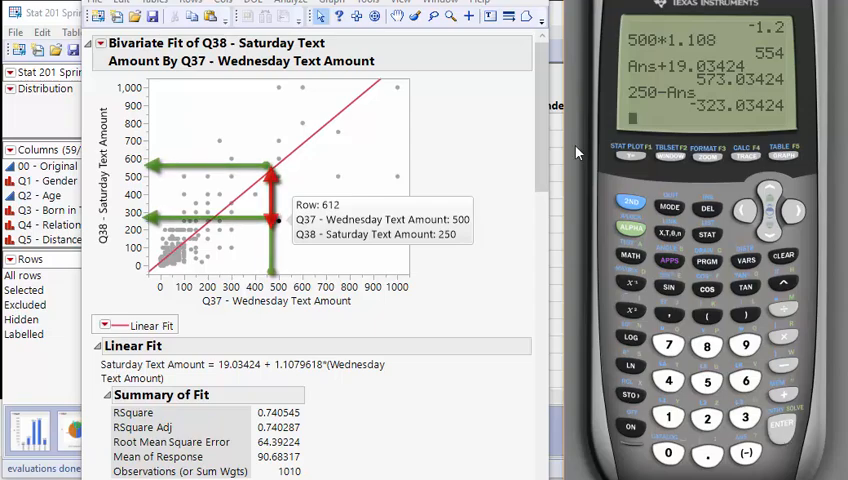
scroll("down", 3)
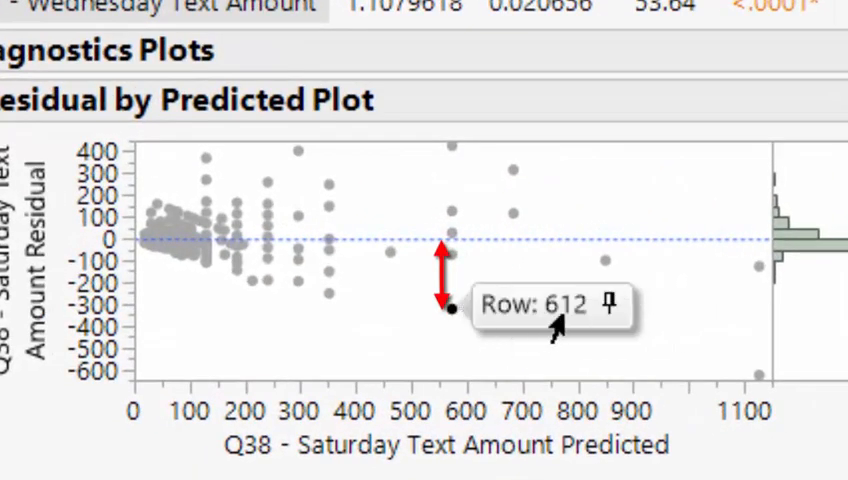
mouse_move(480, 356)
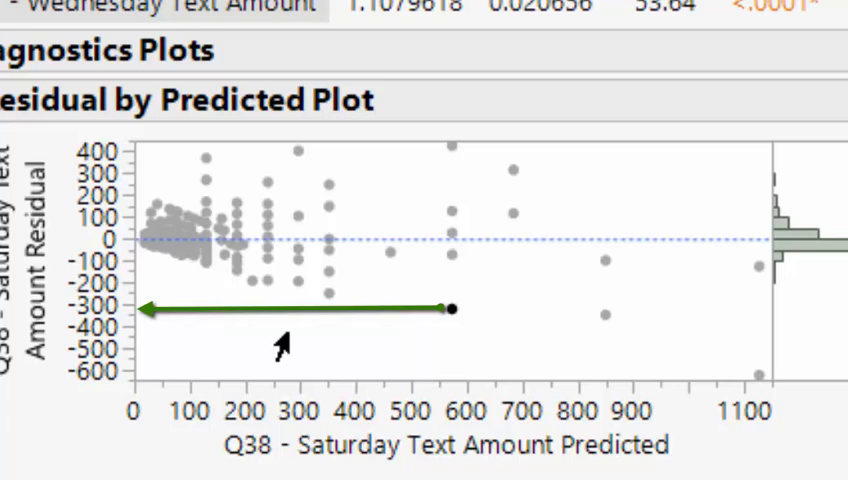
mouse_move(482, 444)
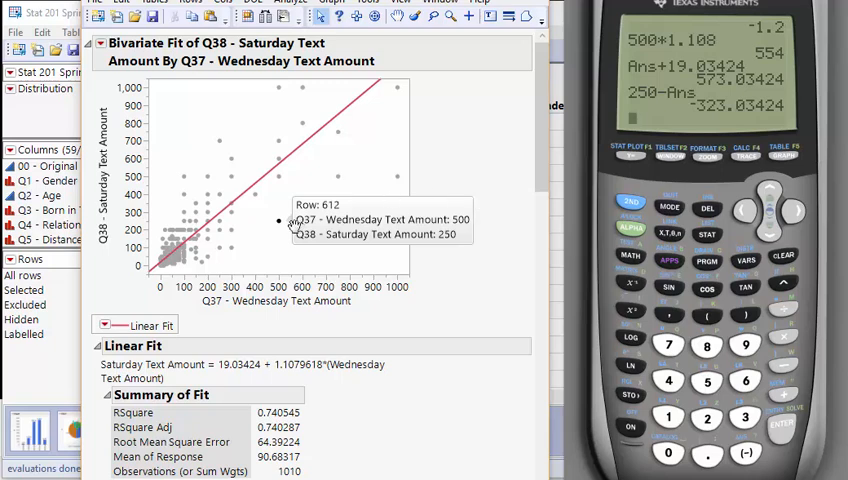
mouse_move(284, 232)
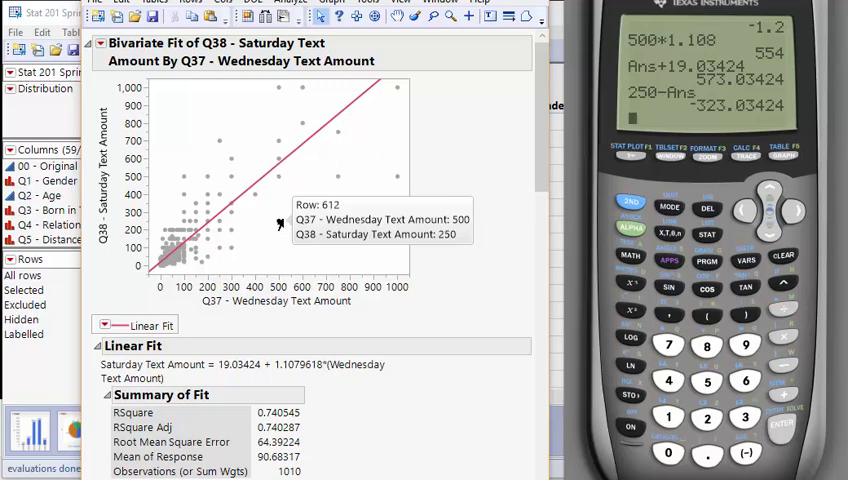
mouse_move(548, 192)
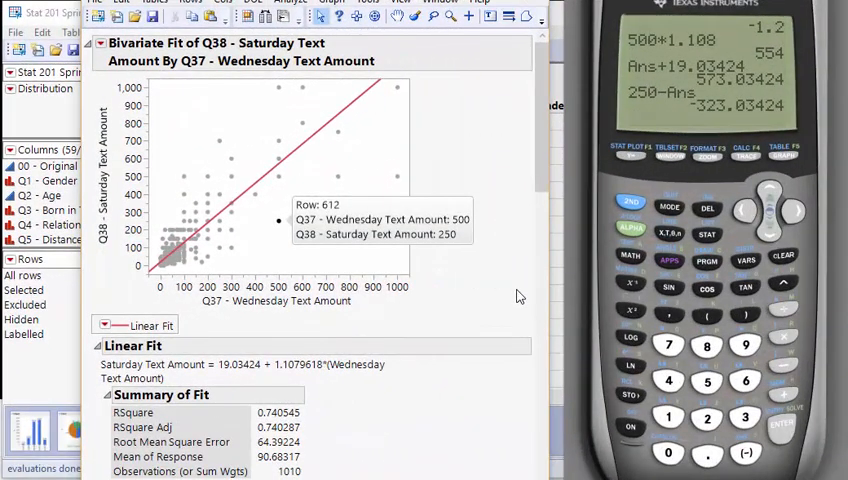
- Scroll the report down to the Linear Fit, Analysis of Variance and Parameter Estimates tables
scroll("down", 3)
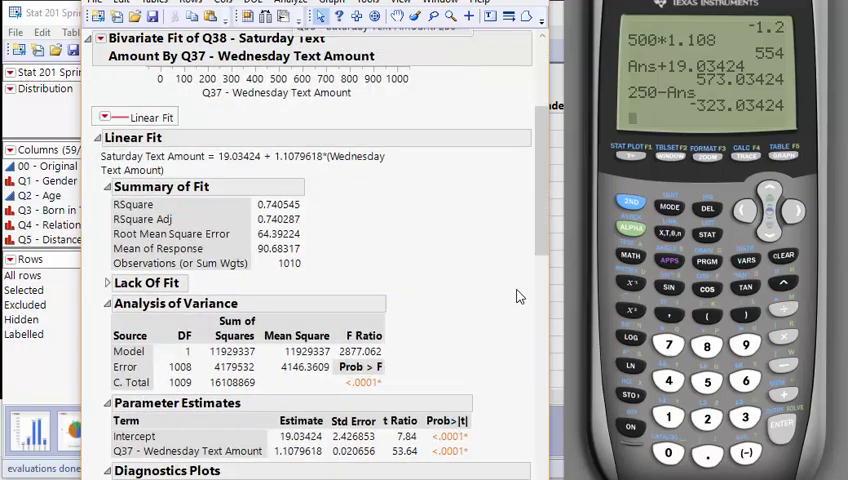
- Scroll down to the Residual by Predicted plot showing row 612 near −323
scroll("down", 3)
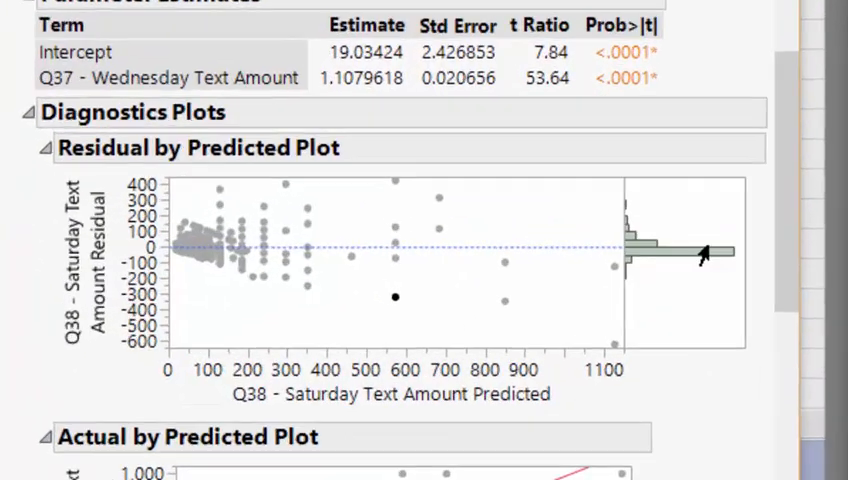
scroll("down", 3)
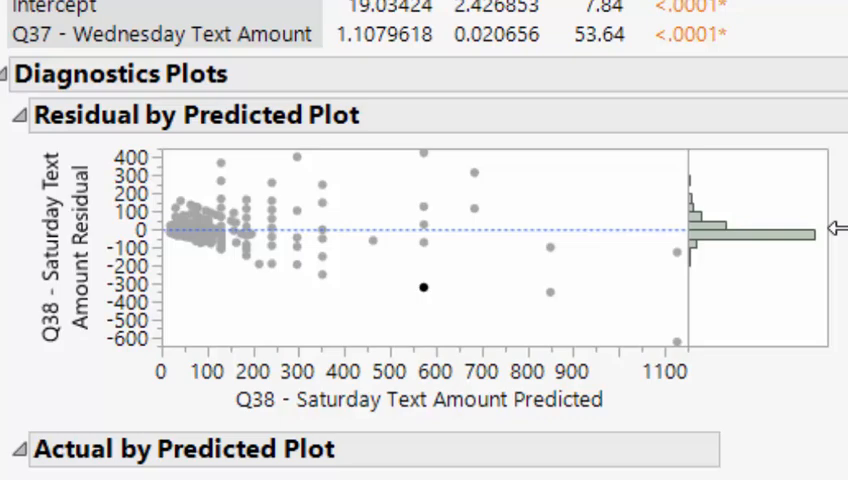
mouse_move(388, 198)
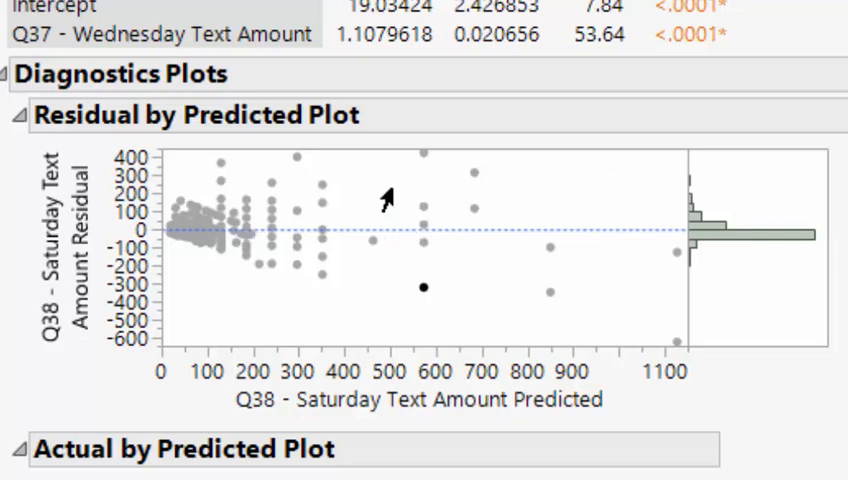
mouse_move(648, 170)
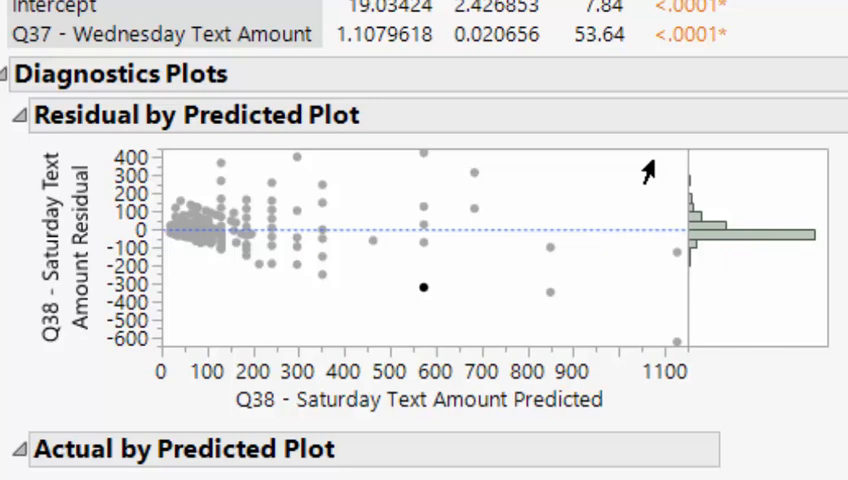
mouse_move(140, 250)
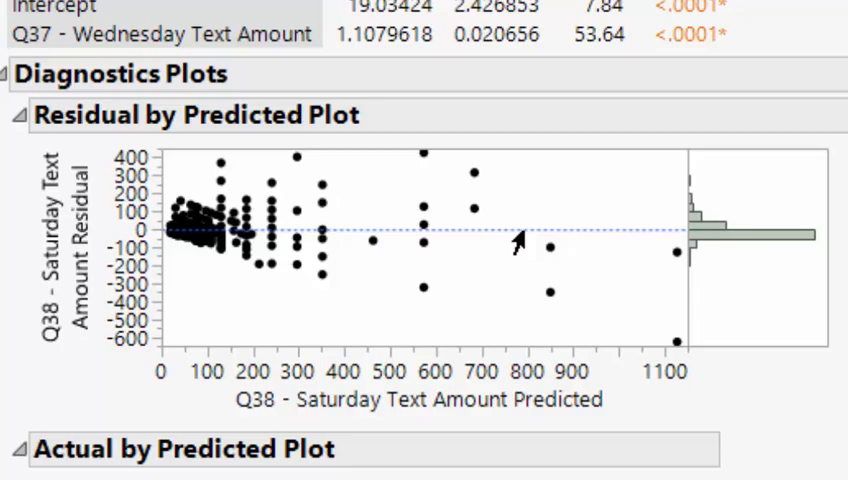
mouse_move(336, 216)
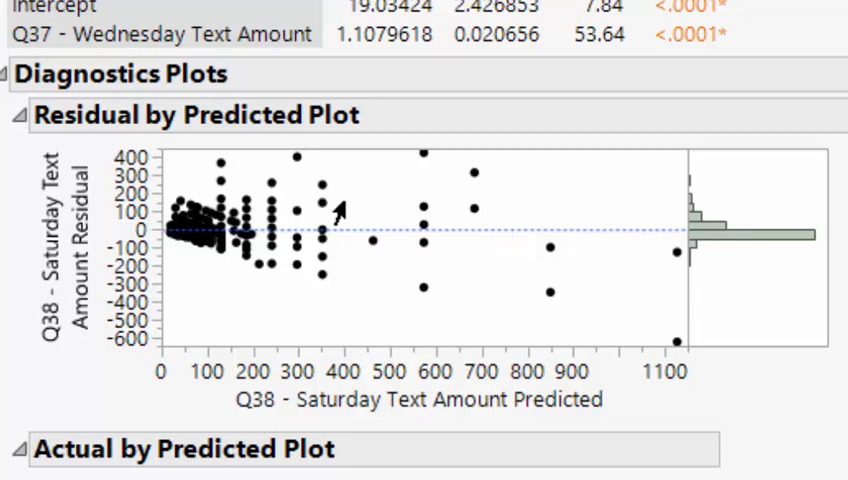